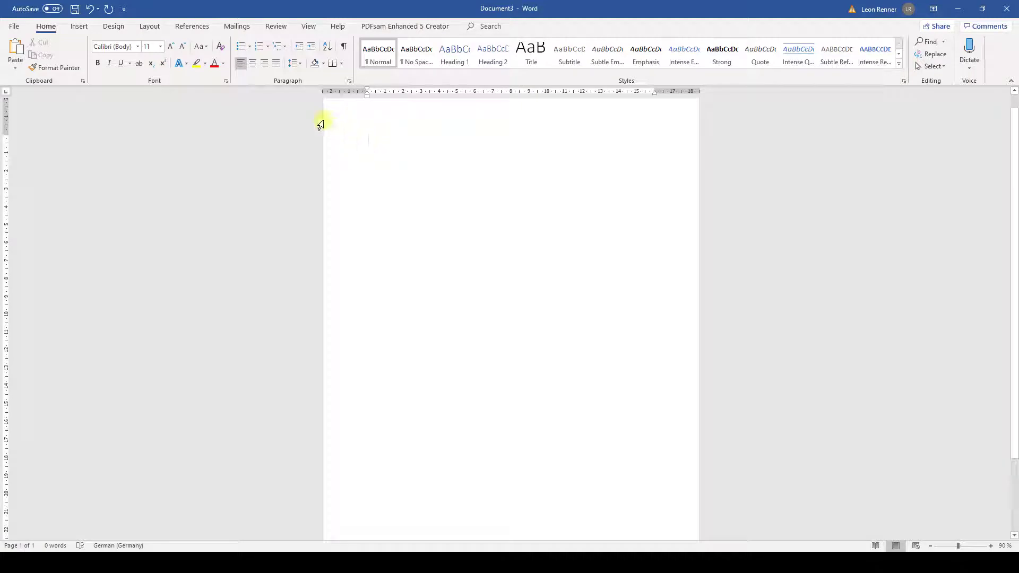
Step: Insert the person_icon picture from the Videos folder onto the blank page
click(78, 25)
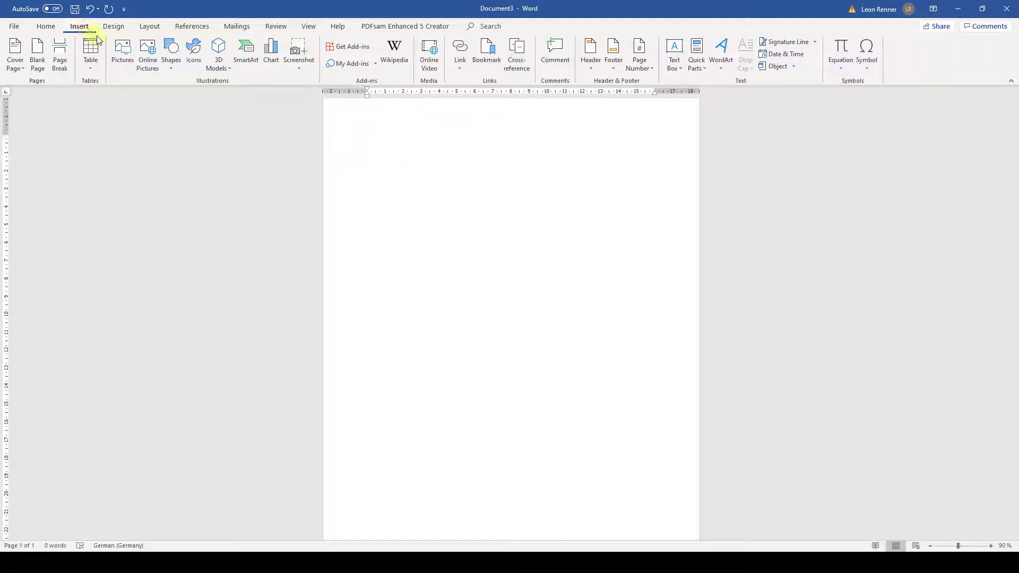
click(122, 52)
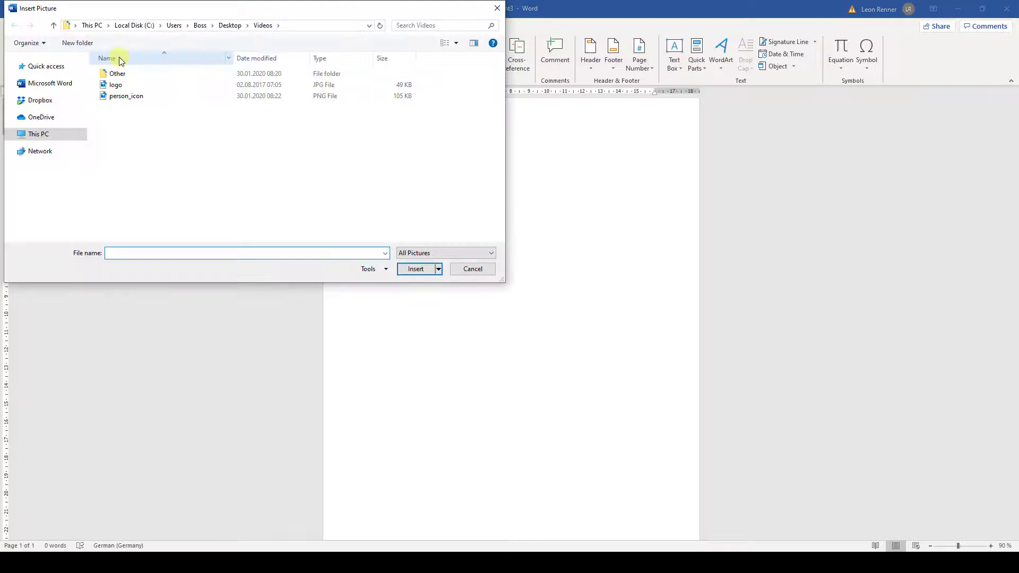
click(126, 96)
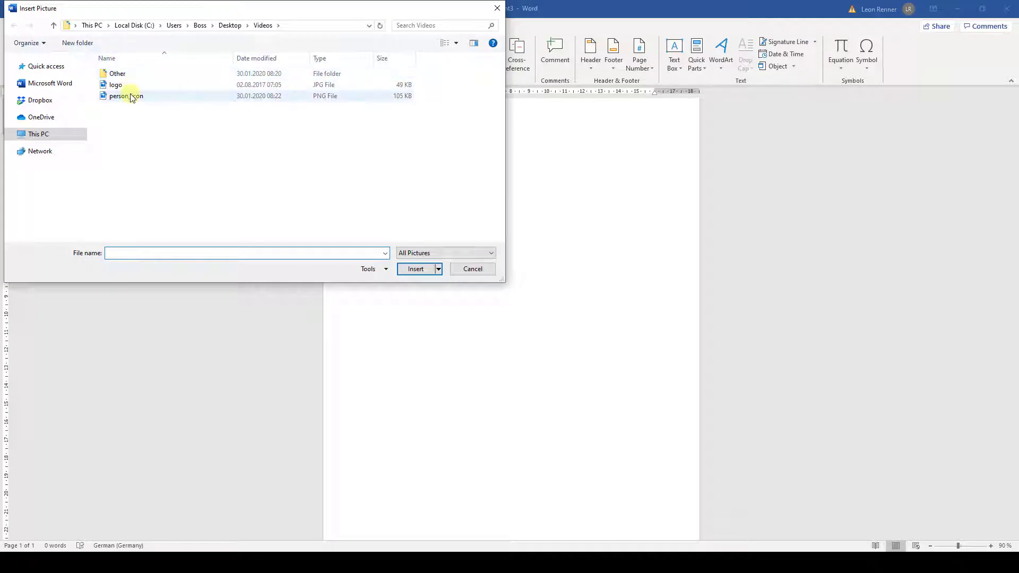
click(126, 95)
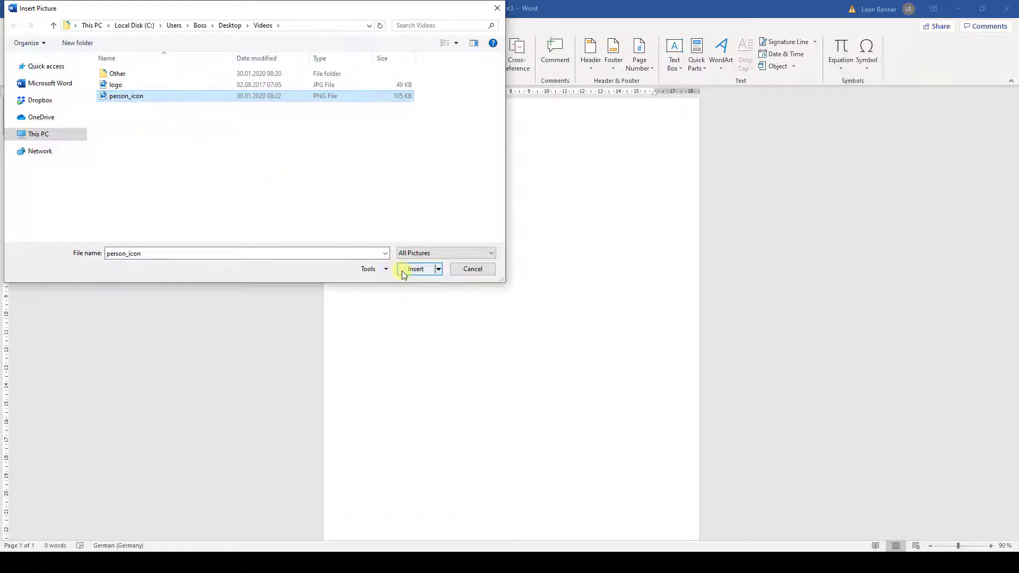
click(416, 269)
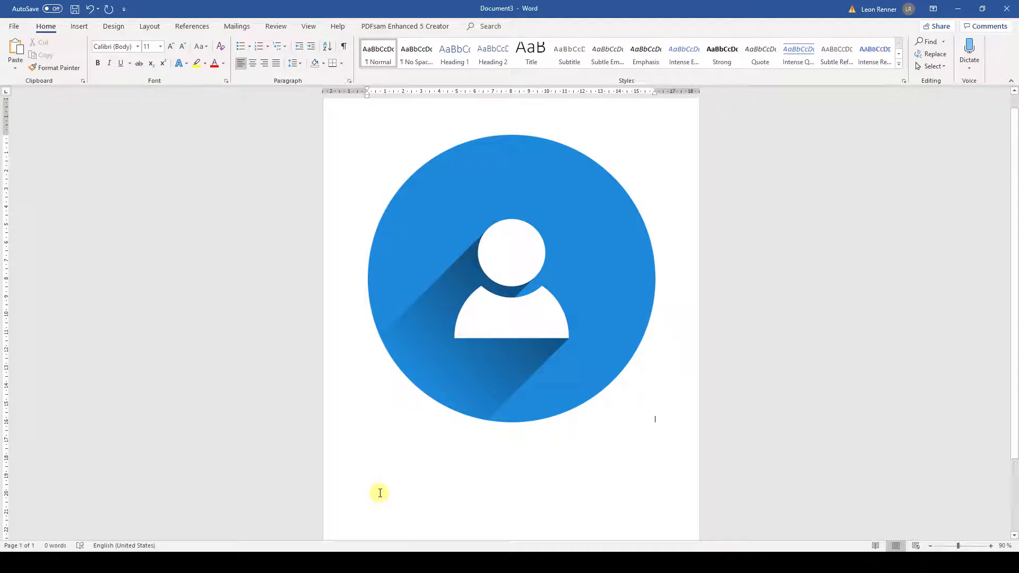
key(ctrl+v)
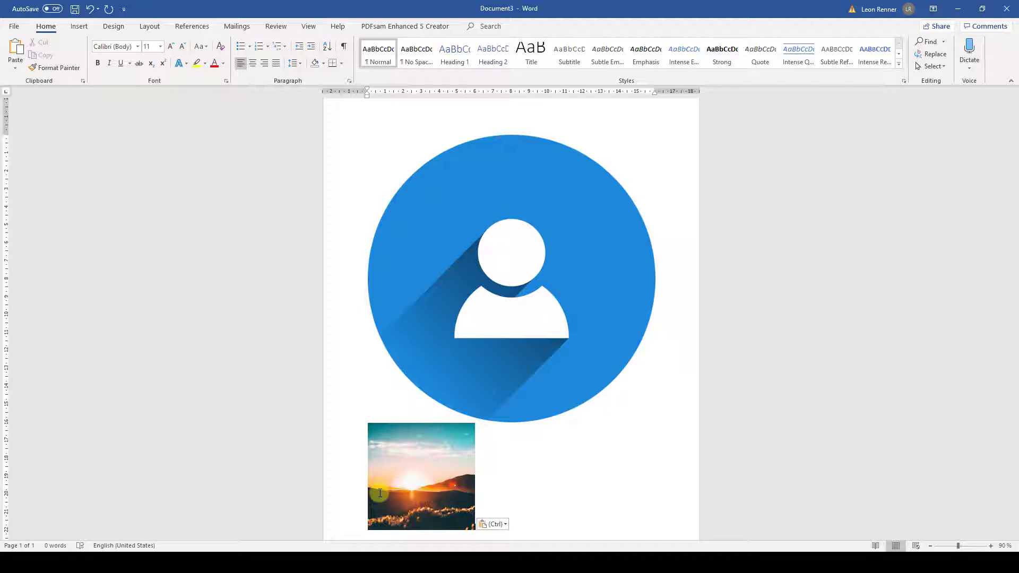
key(Delete)
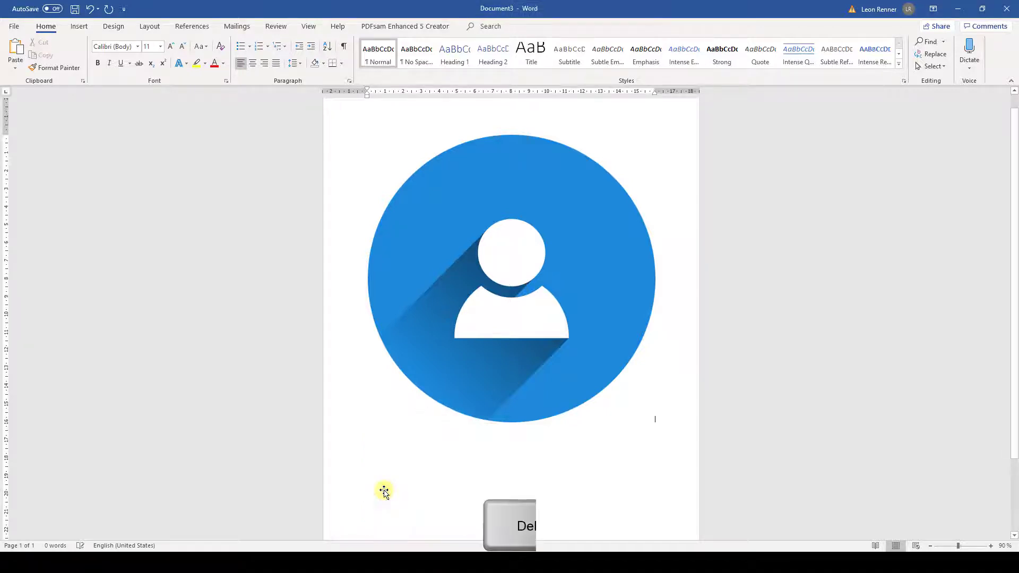
key(delete)
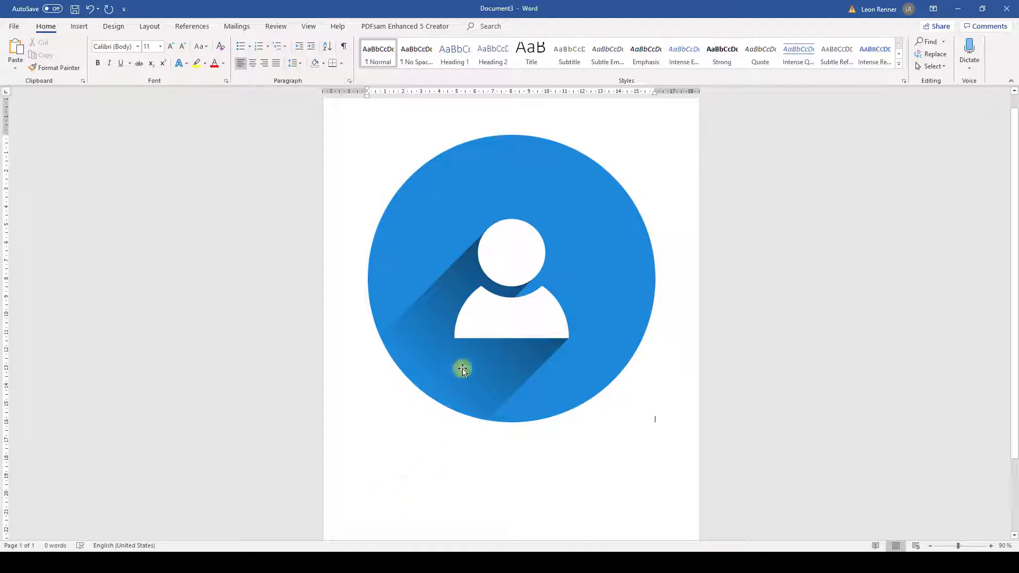
mouse_move(512, 269)
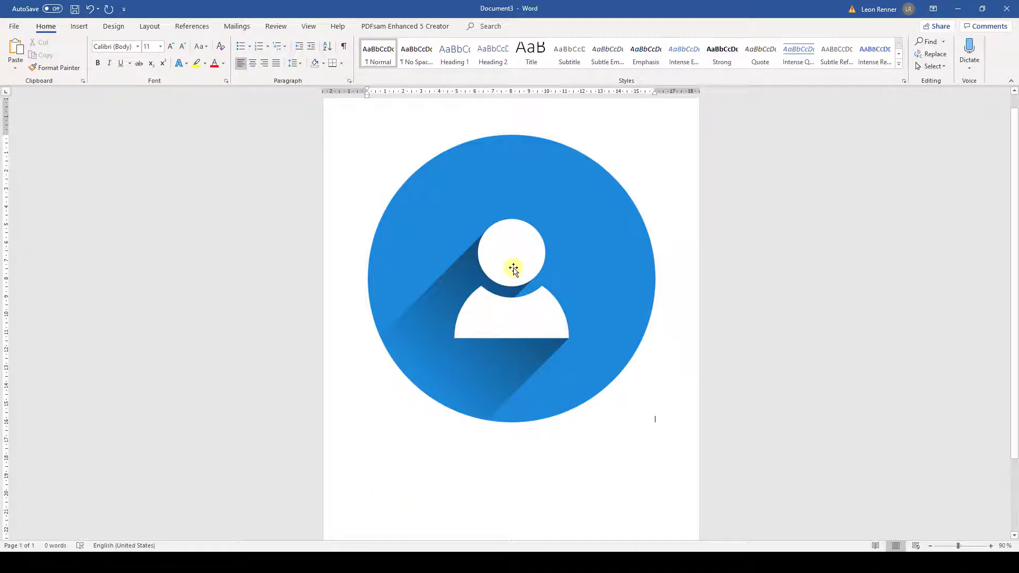
Step: Replace the person icon with the logo picture from a file, keeping size and position
right_click(514, 269)
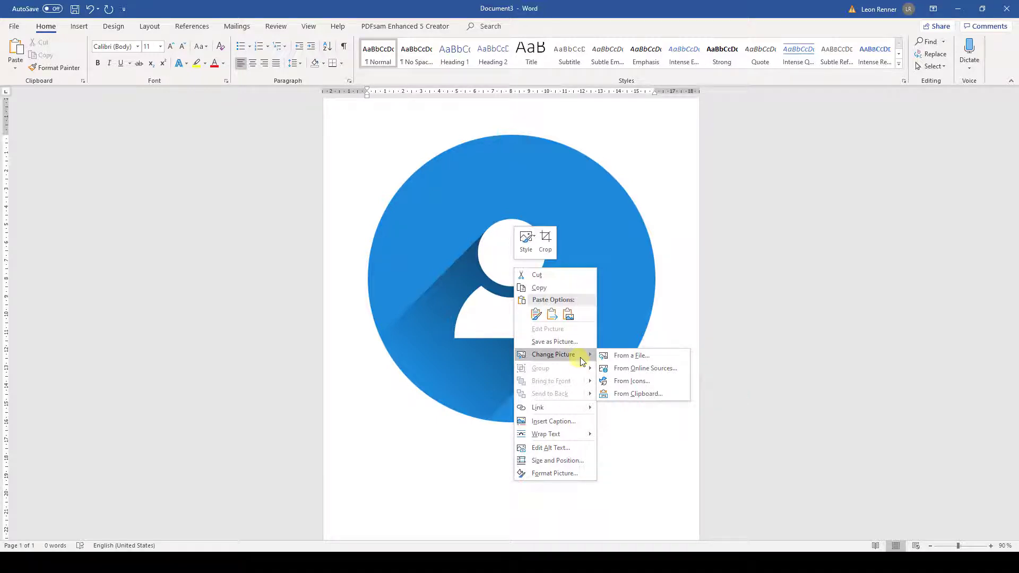
click(630, 356)
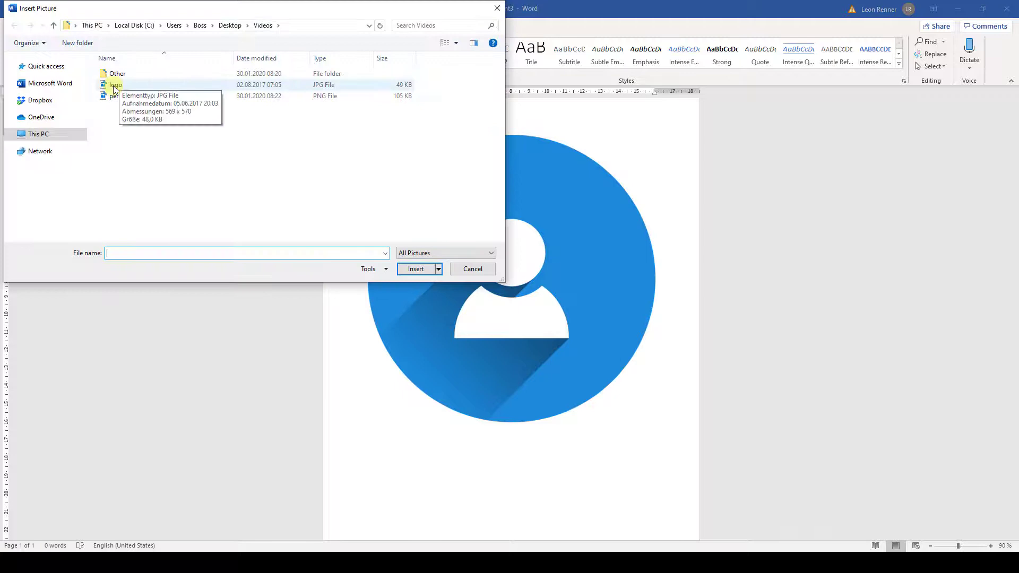
click(416, 268)
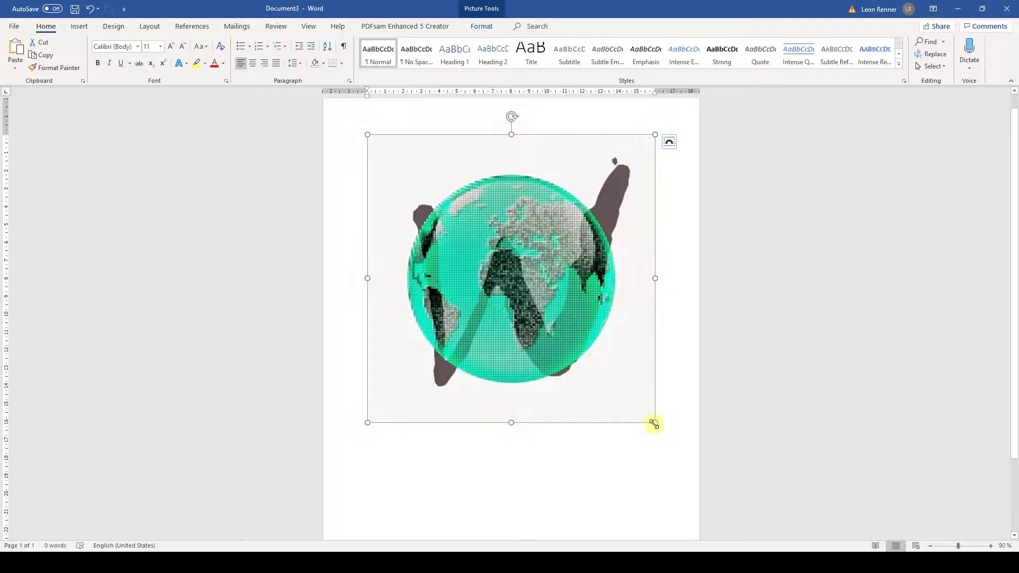
Step: Drag the sizing handles inward so the globe picture becomes much smaller and slightly narrower
drag(654, 423, 502, 294)
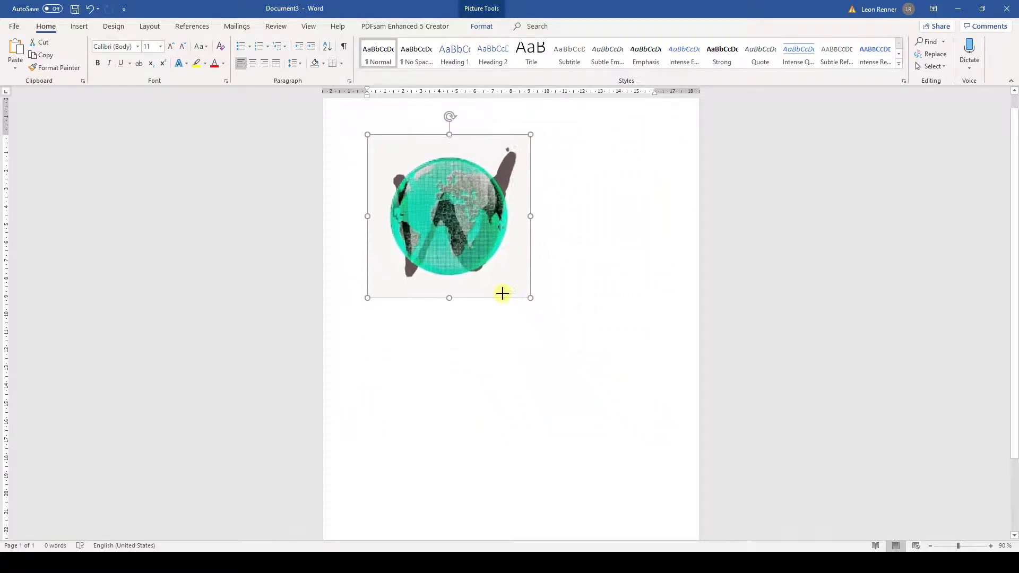
drag(502, 294, 513, 288)
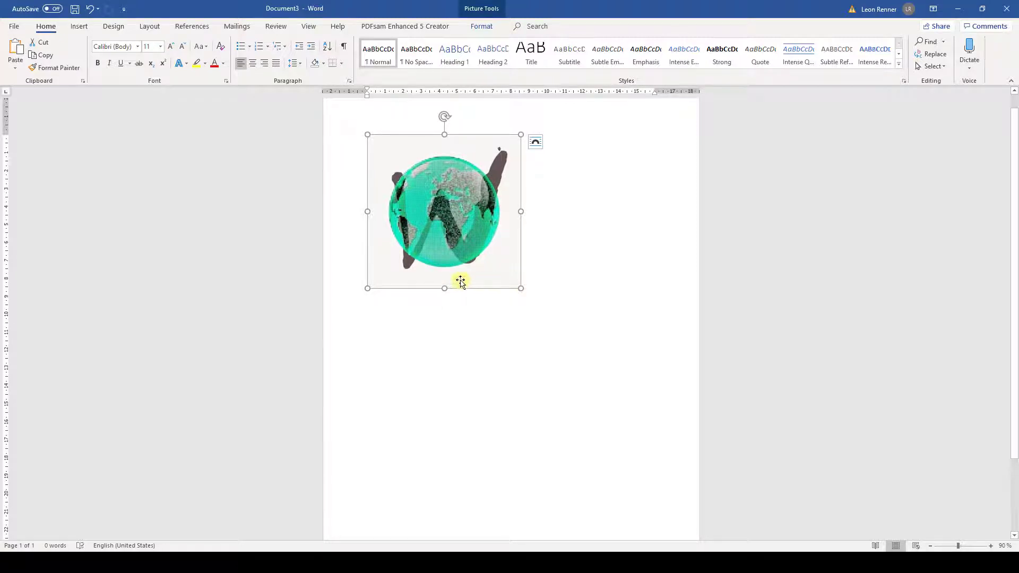
drag(444, 288, 447, 253)
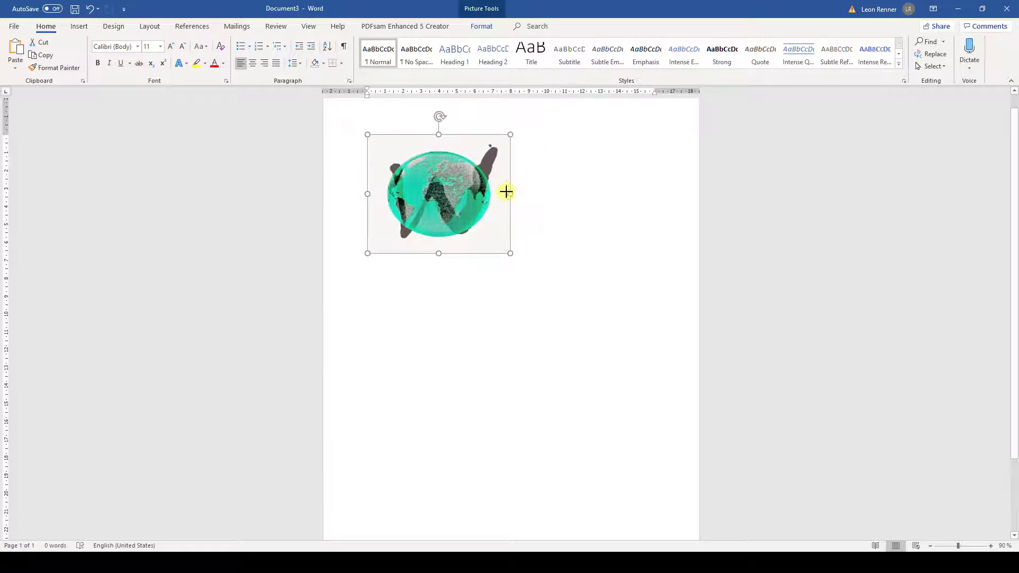
drag(511, 193, 488, 193)
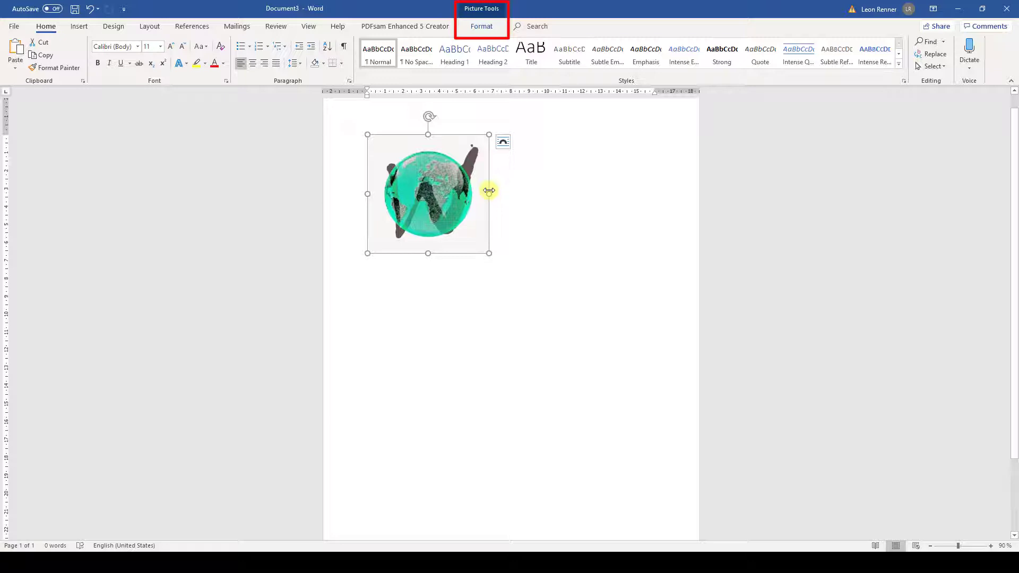
Step: Set the globe picture's height to exactly 10 cm in the Size box
click(482, 25)
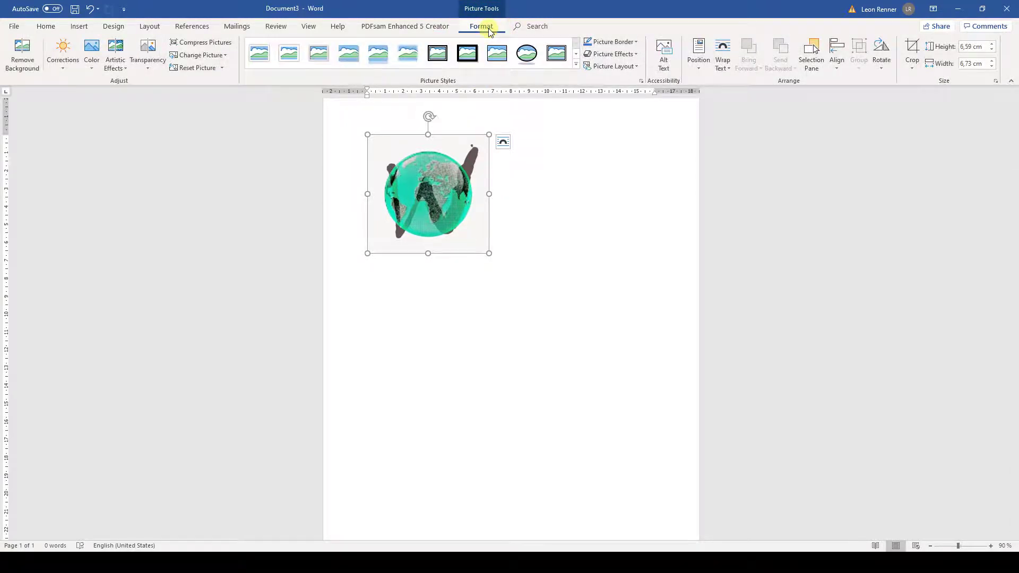
click(974, 45)
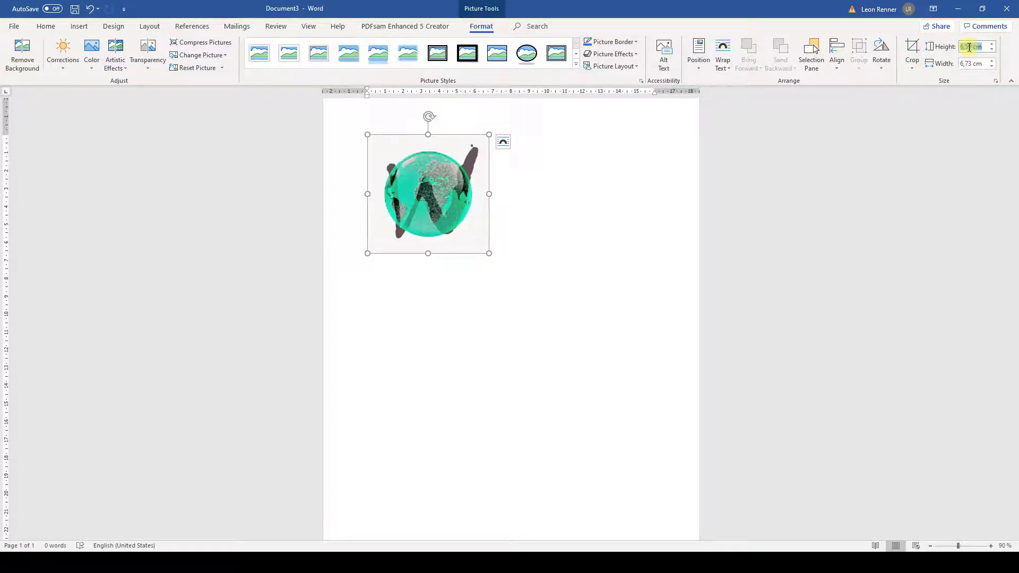
key(Enter)
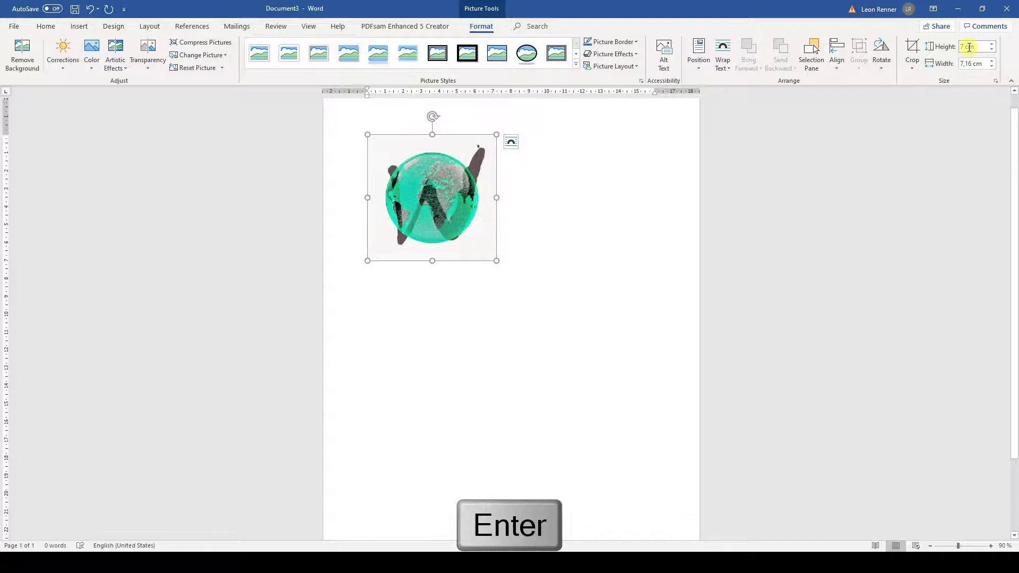
key(enter)
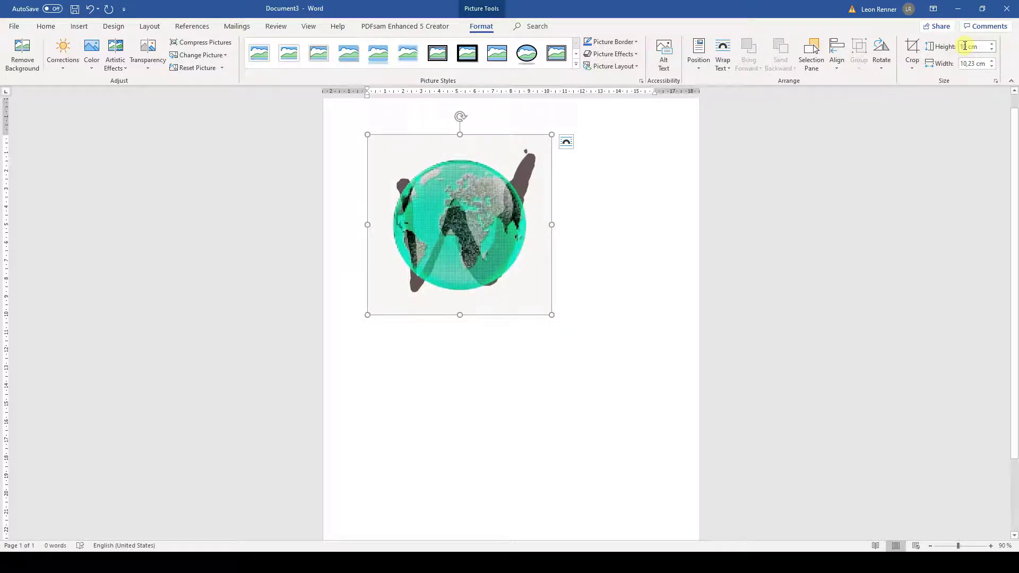
text(10 cm)
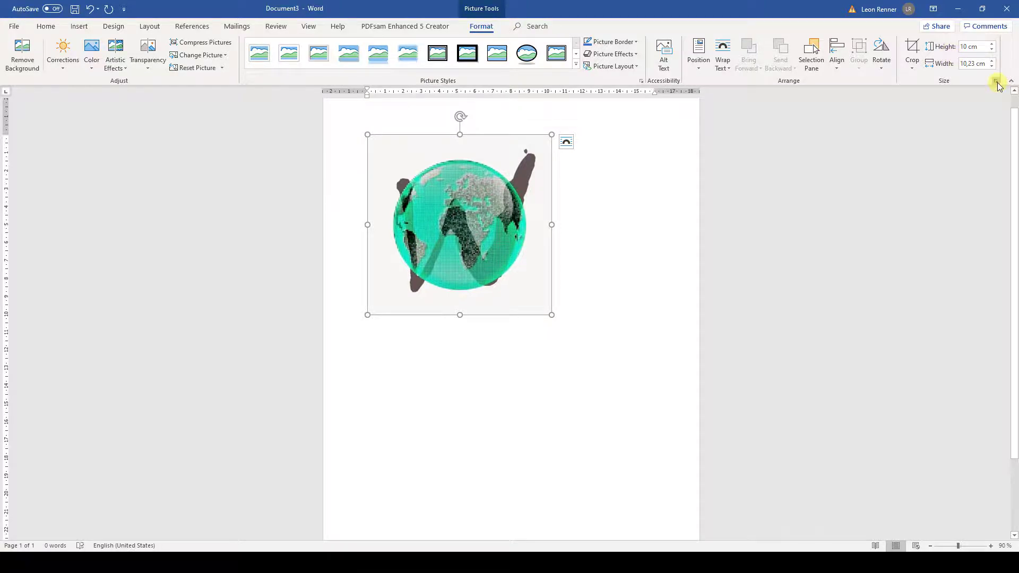
Step: Unlock the aspect ratio and set the width to 10 cm, making a 10 × 10 cm square
click(996, 81)
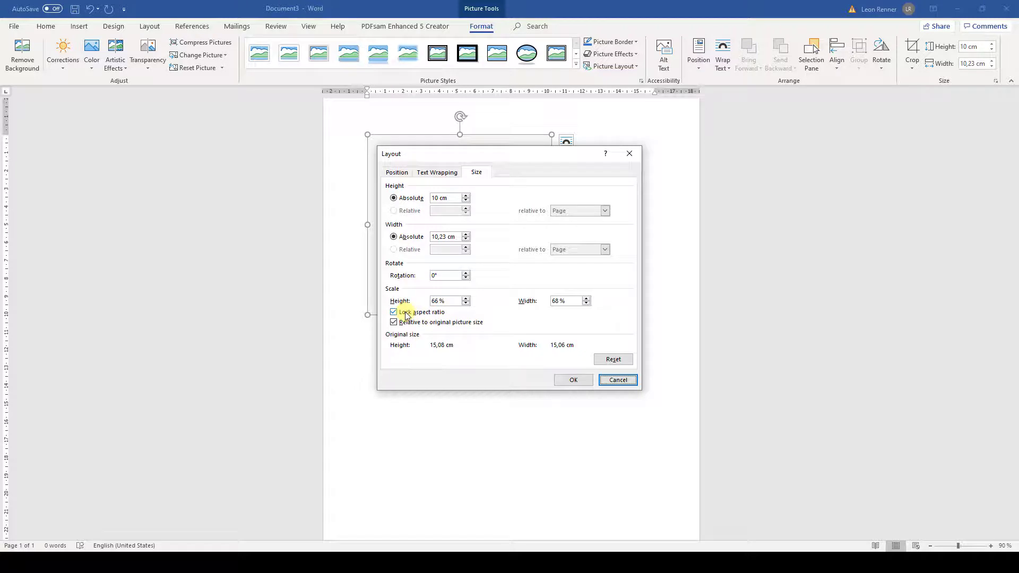
click(392, 312)
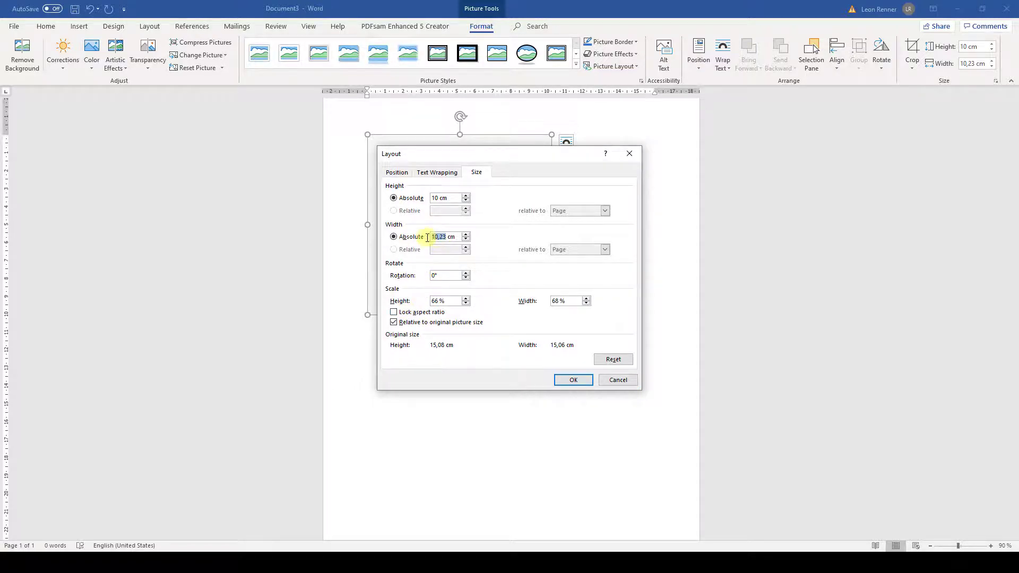
click(572, 381)
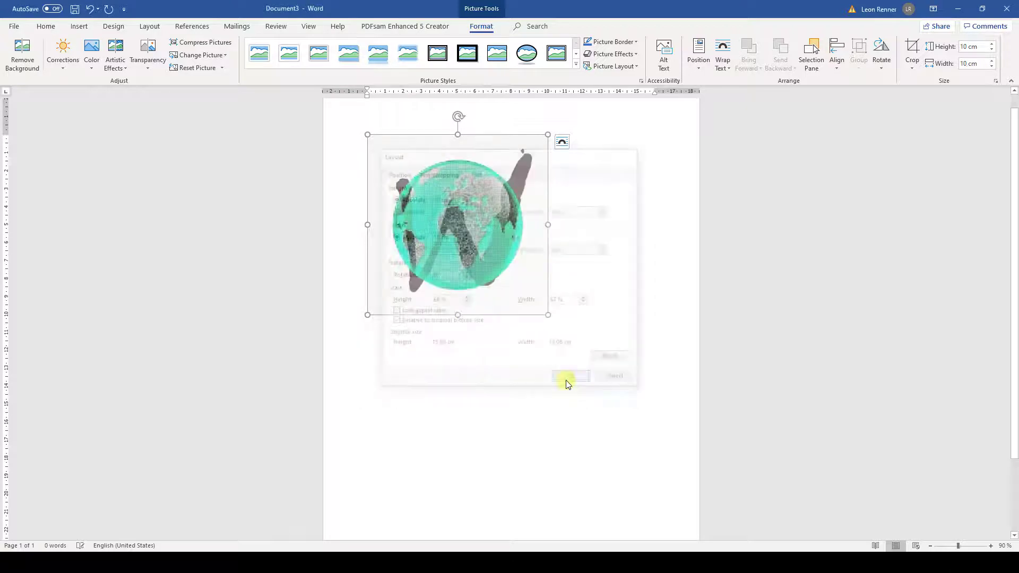
click(571, 376)
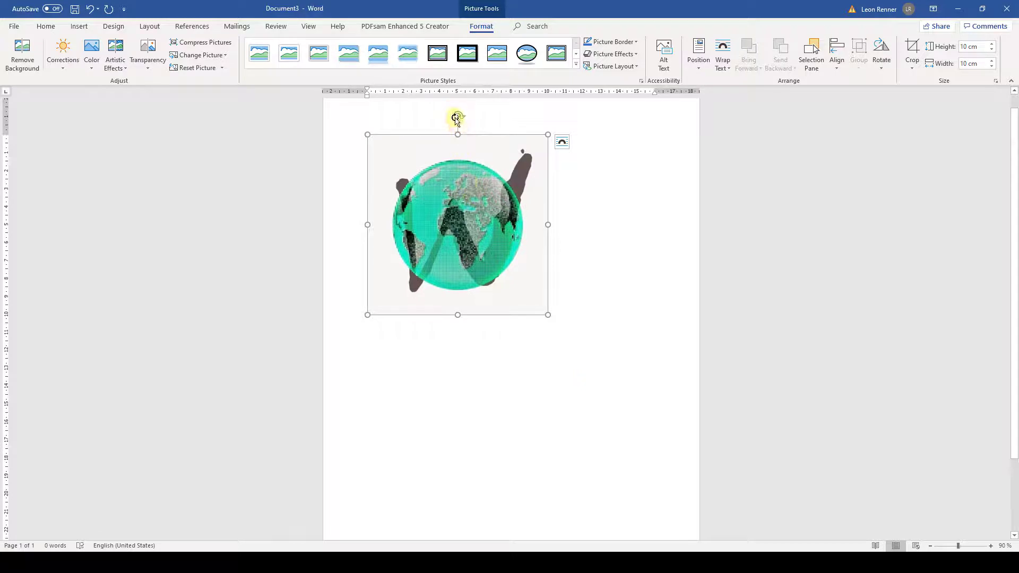
Step: Rotate the globe picture with the rotation handle, using Shift to snap it upright
drag(457, 116, 535, 160)
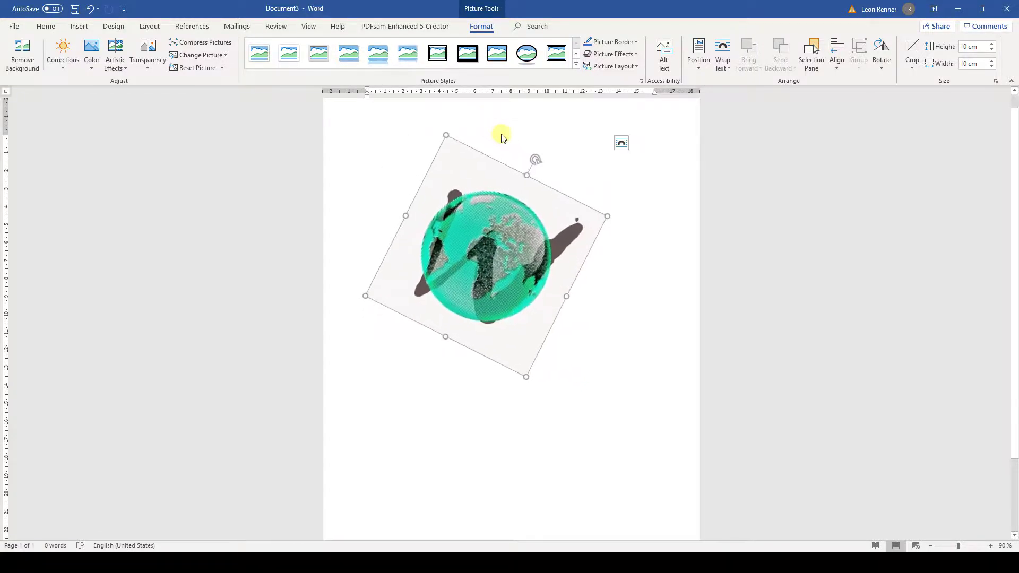
key(shift)
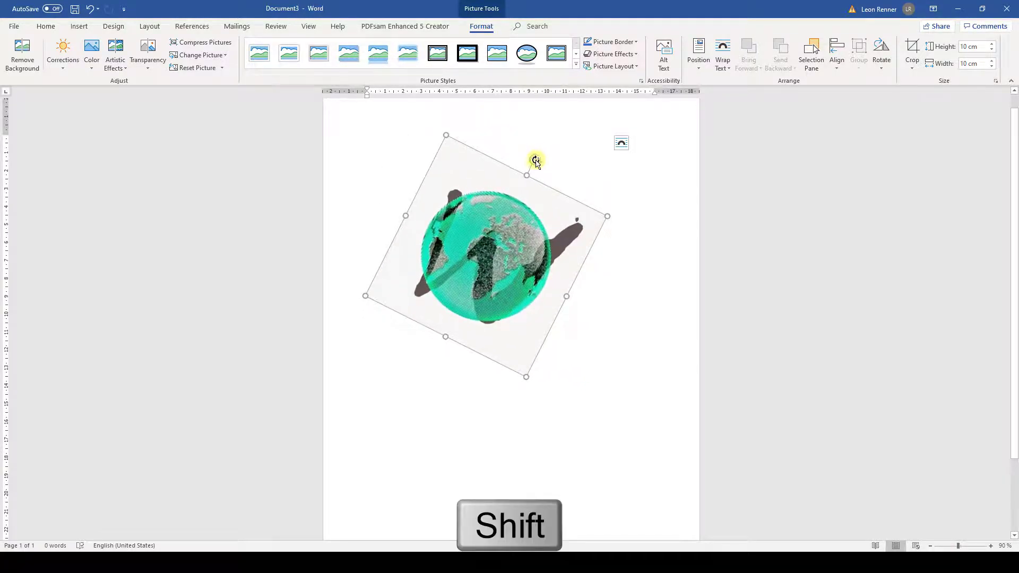
drag(535, 161, 507, 142)
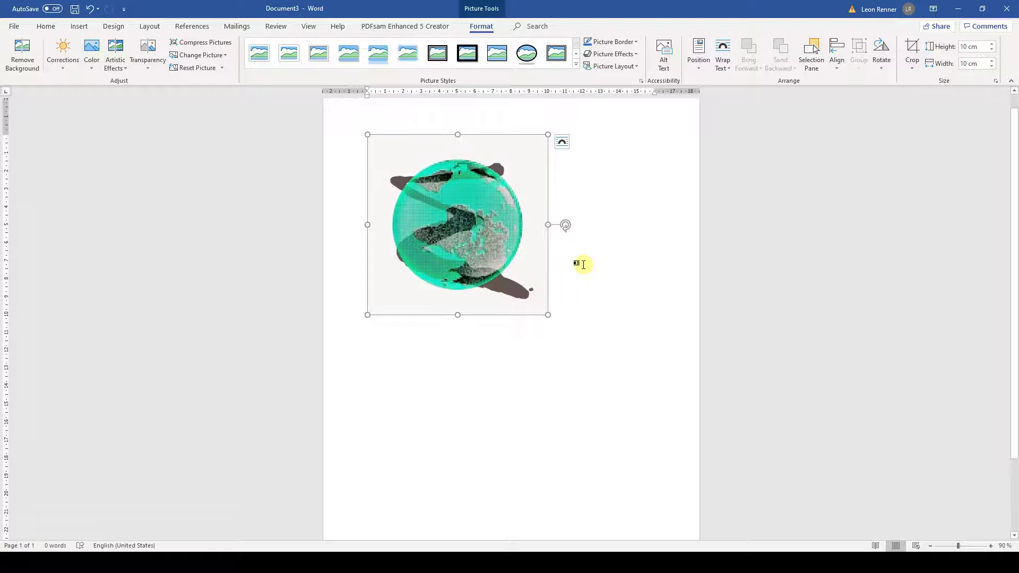
mouse_move(847, 97)
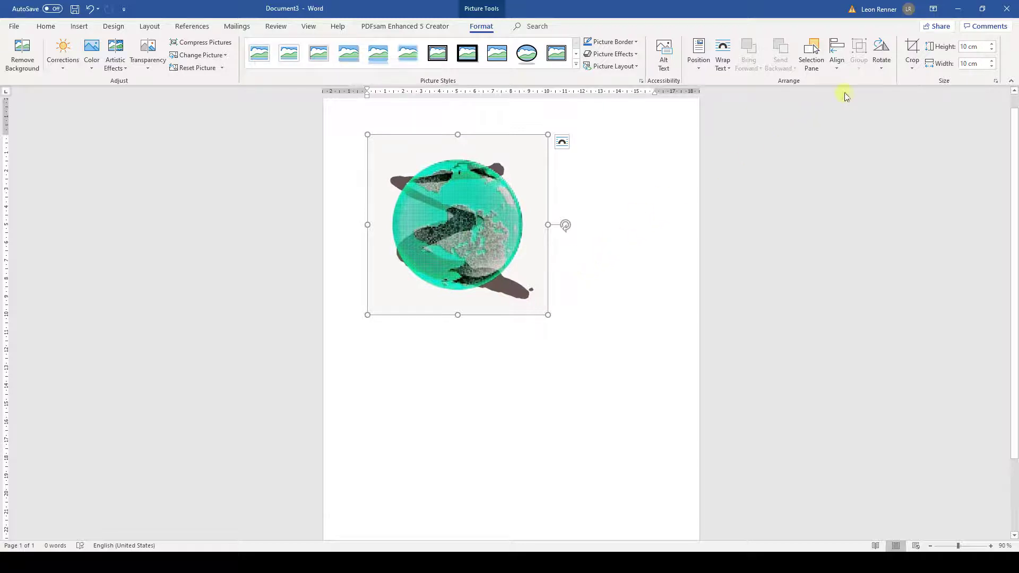
Step: Rotate the globe picture left 90° from the Rotate menu
click(882, 52)
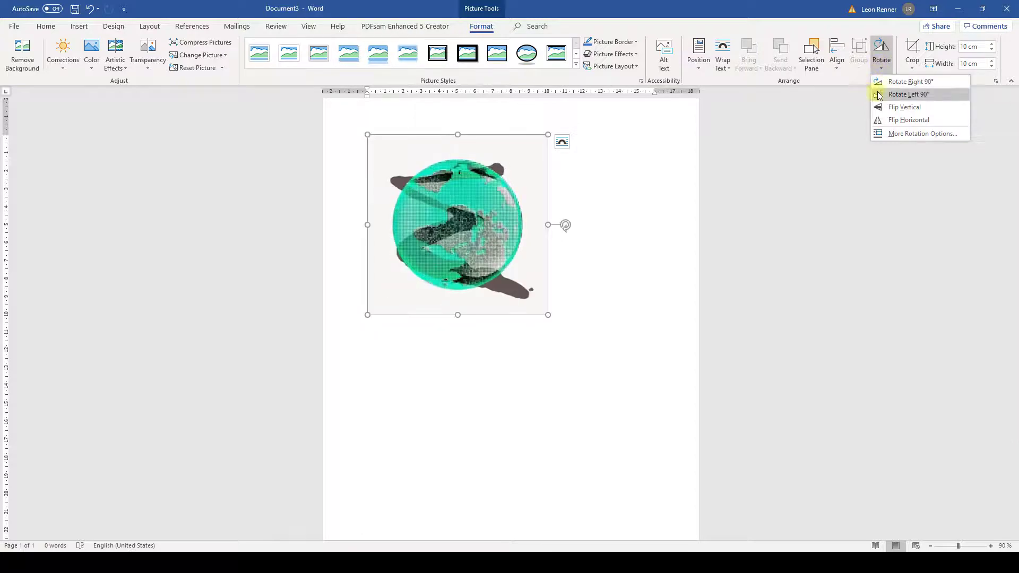
click(909, 94)
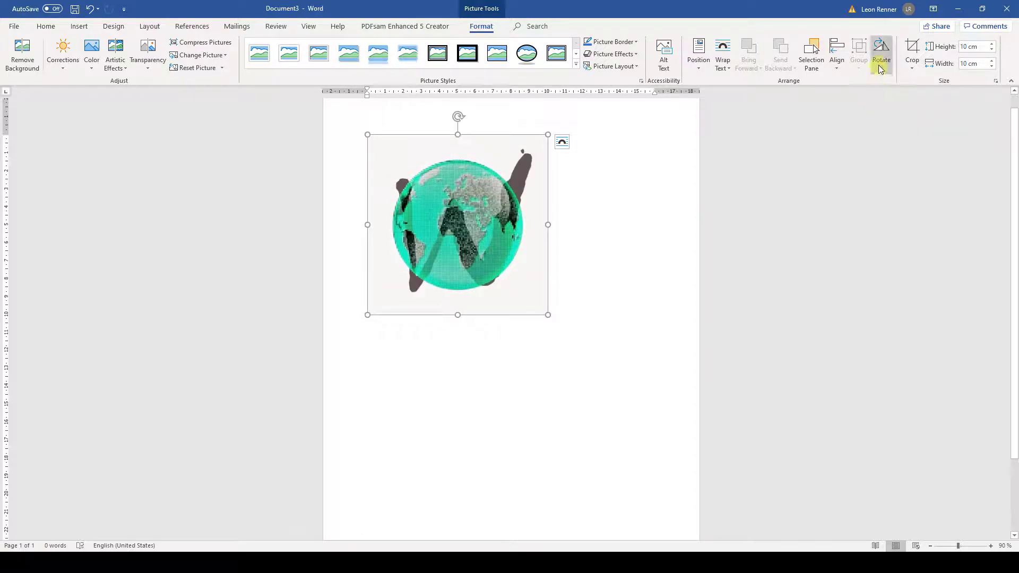
click(881, 53)
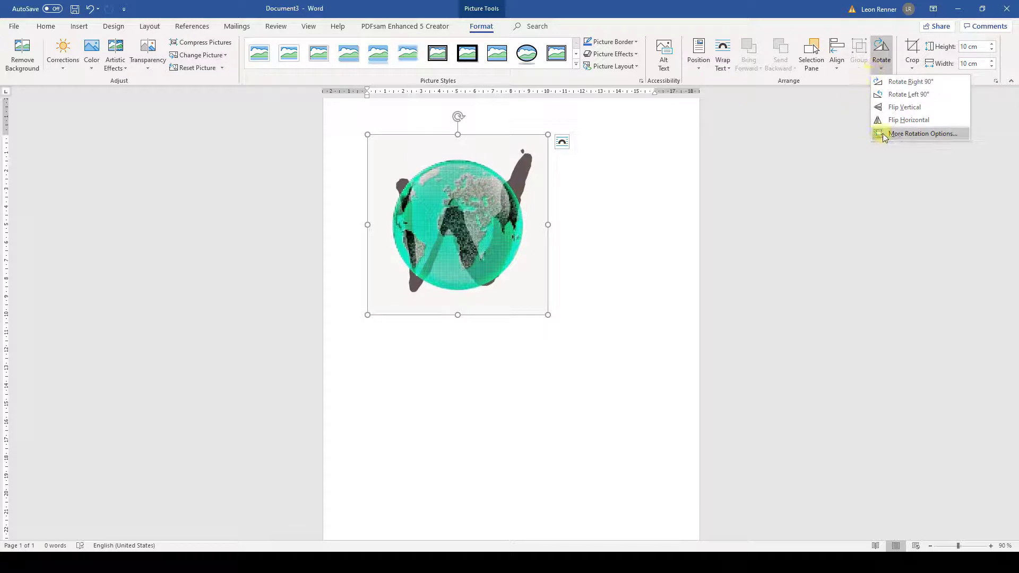
Step: Enter an exact rotation angle in More Rotation Options so the globe tilts diagonally
click(921, 134)
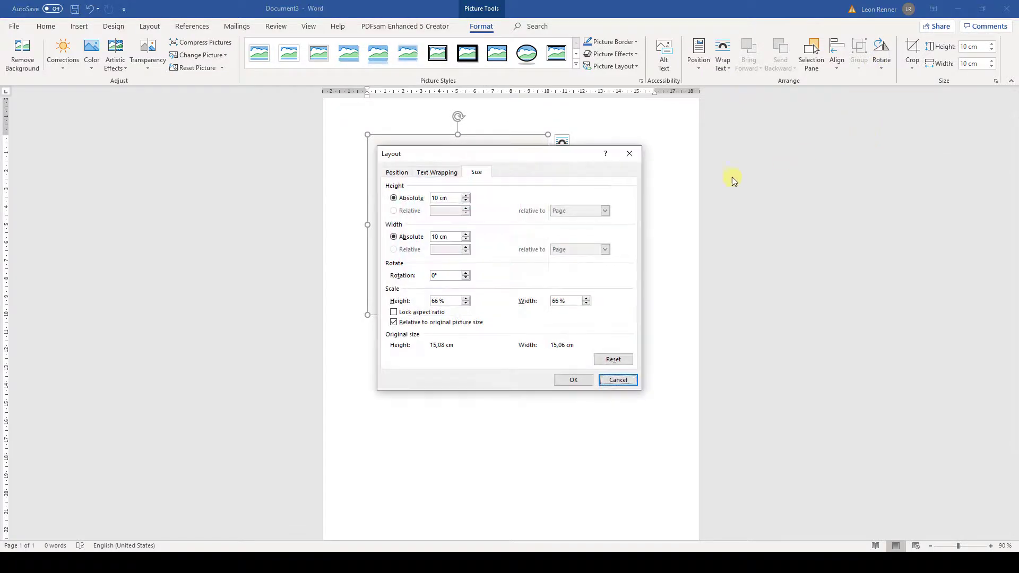
click(445, 275)
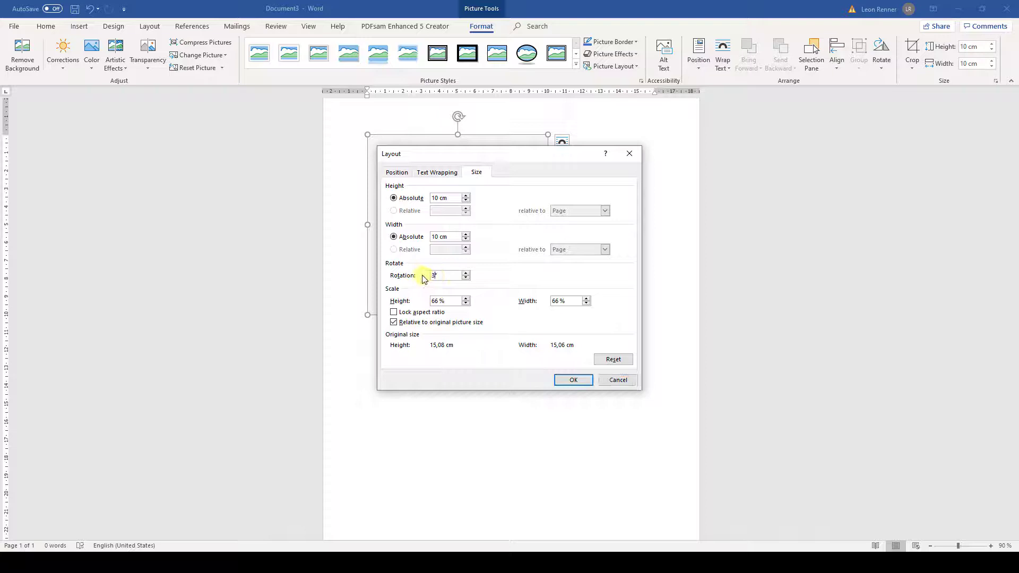
click(573, 380)
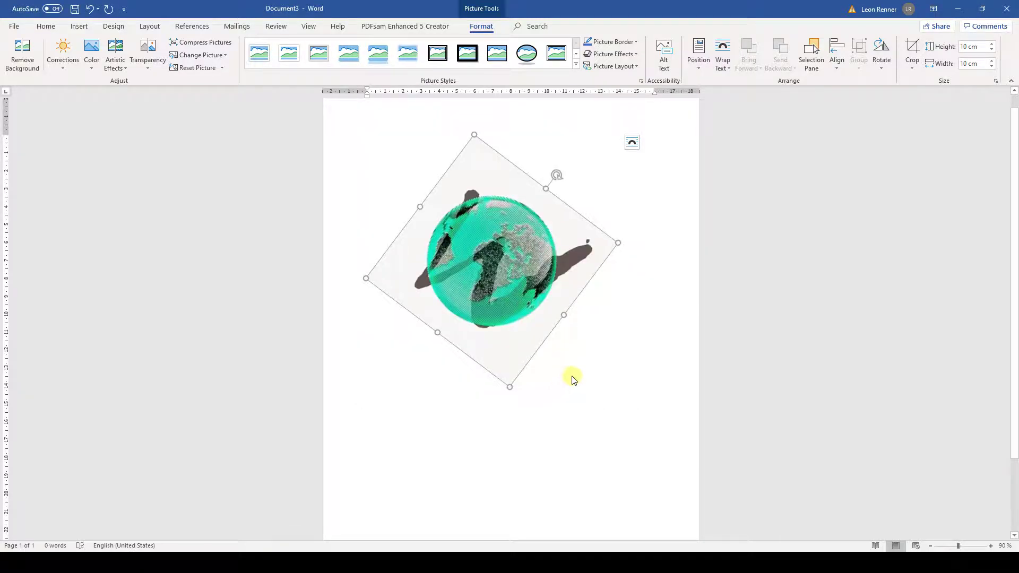
click(882, 53)
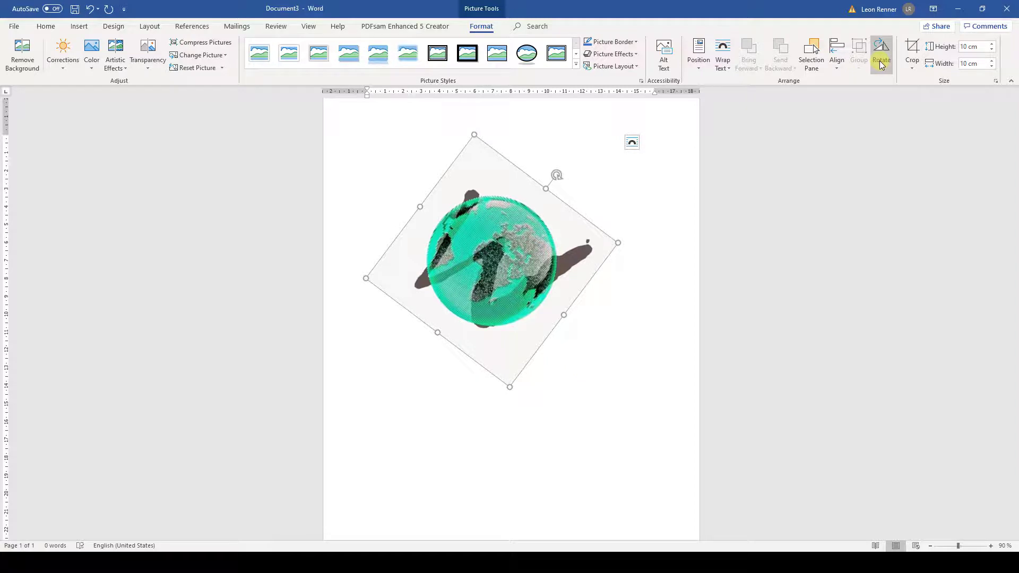
click(882, 53)
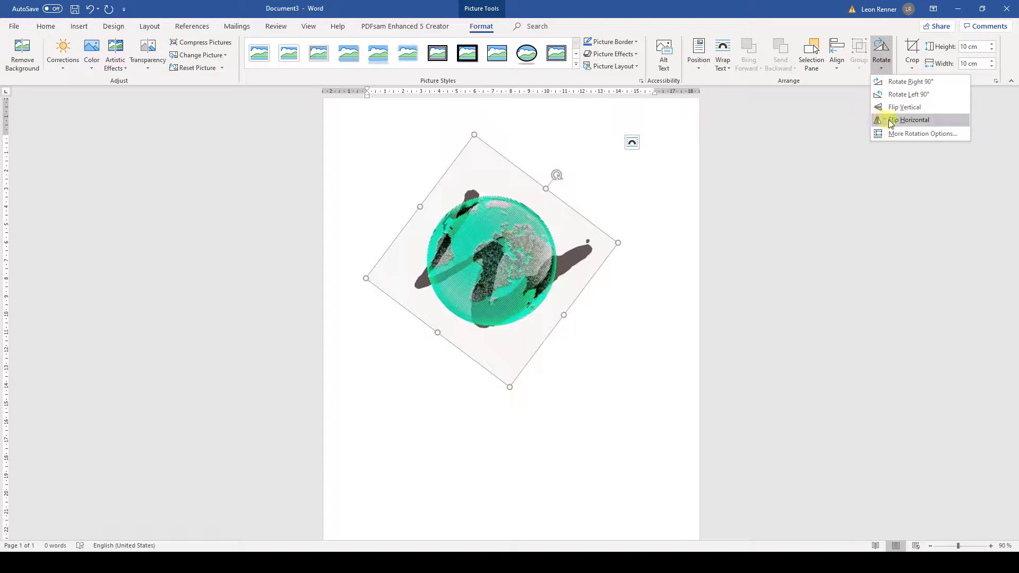
click(915, 120)
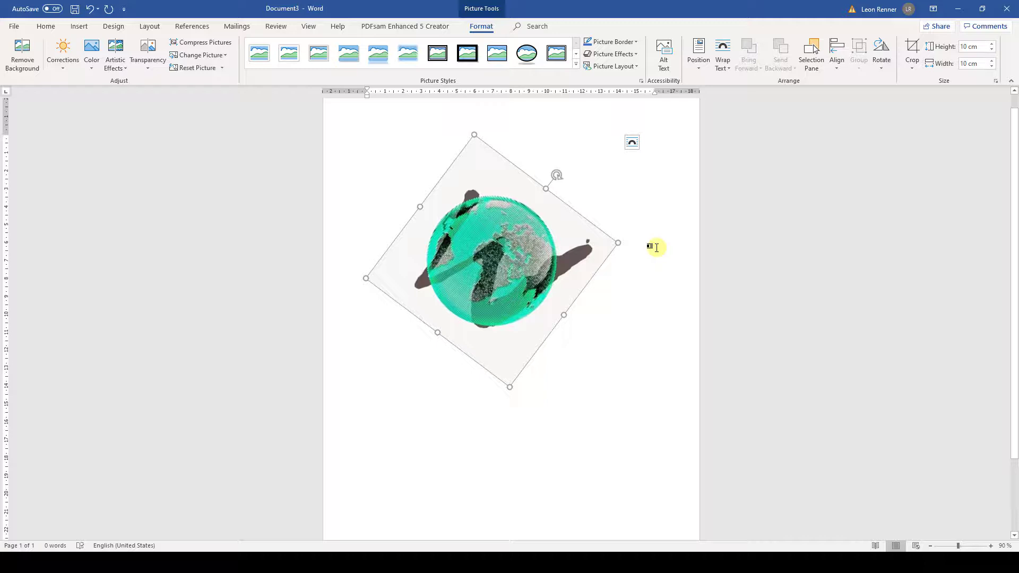
Step: Crop the lower edge of the globe picture so its height drops to 8,05 cm
click(911, 53)
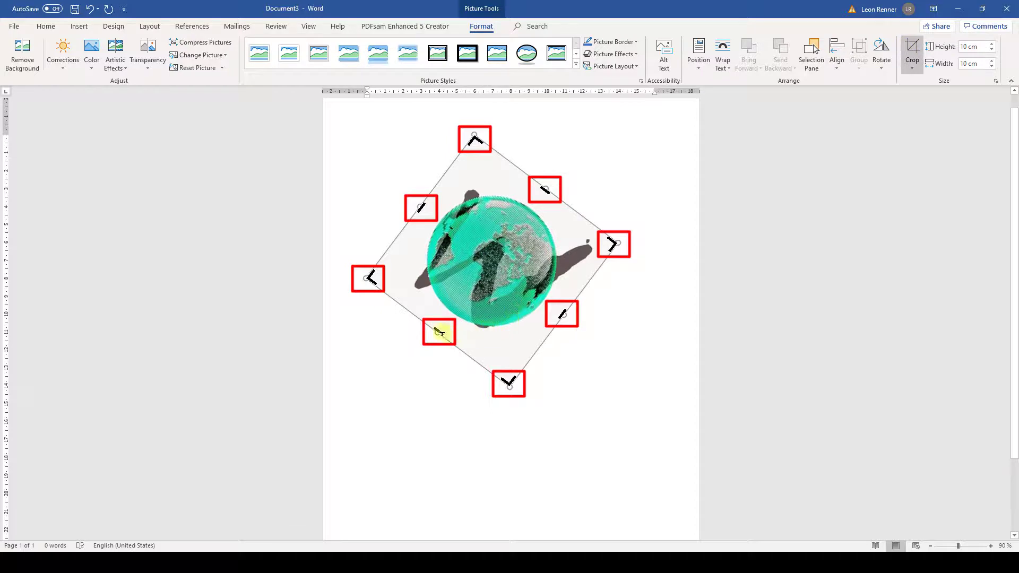
drag(438, 331, 466, 317)
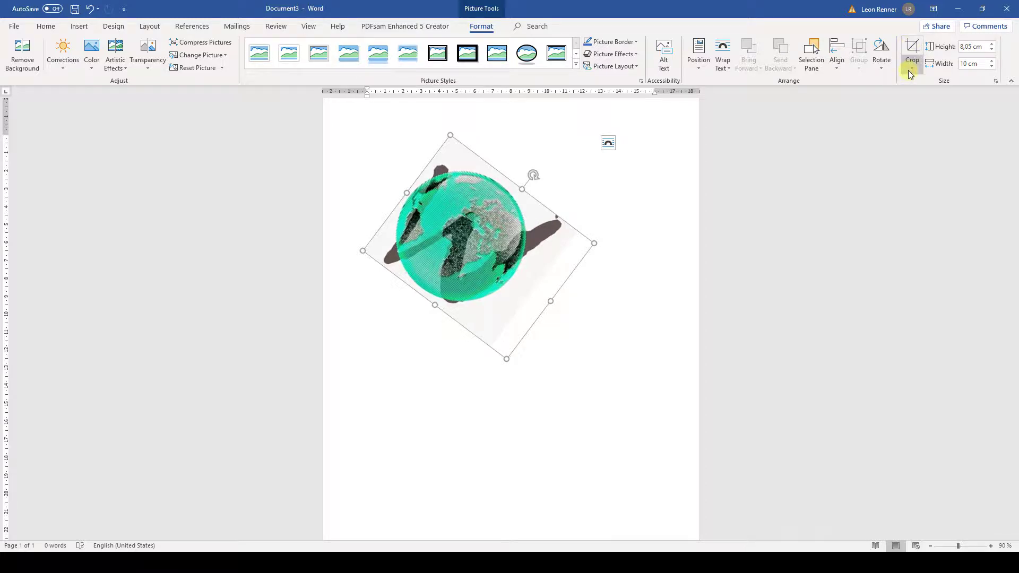
Step: Crop the globe picture to an Oval shape via Crop to Shape
click(912, 55)
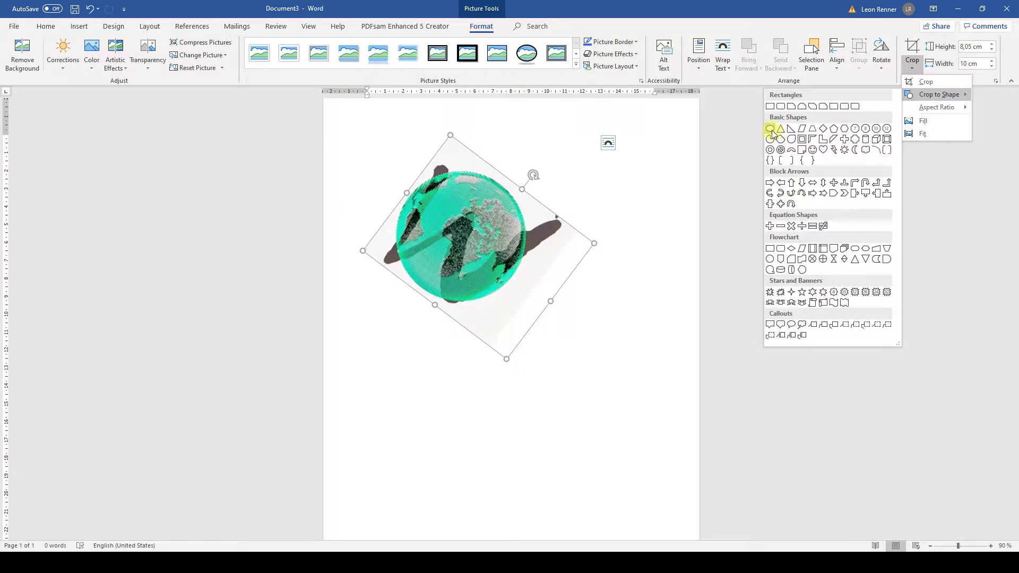
click(770, 128)
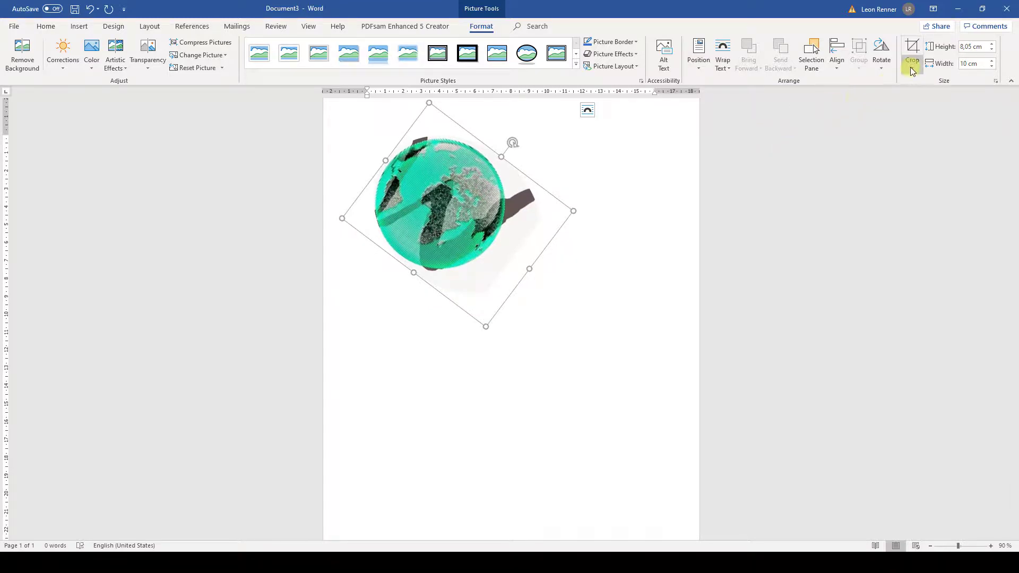
Step: Force the oval crop to a 1:1 aspect ratio, making the globe a true 8,05 cm circle
click(911, 63)
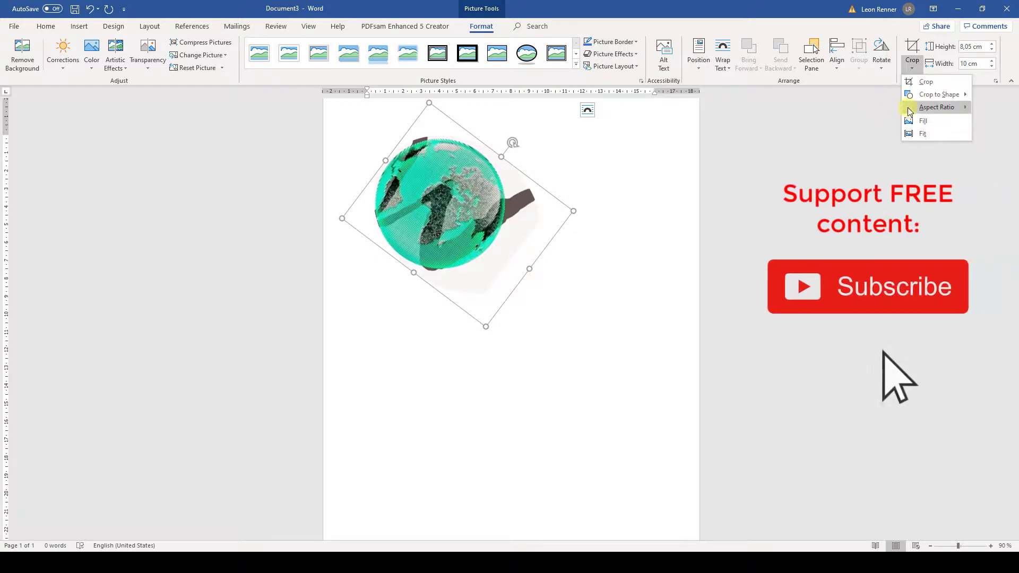
click(936, 106)
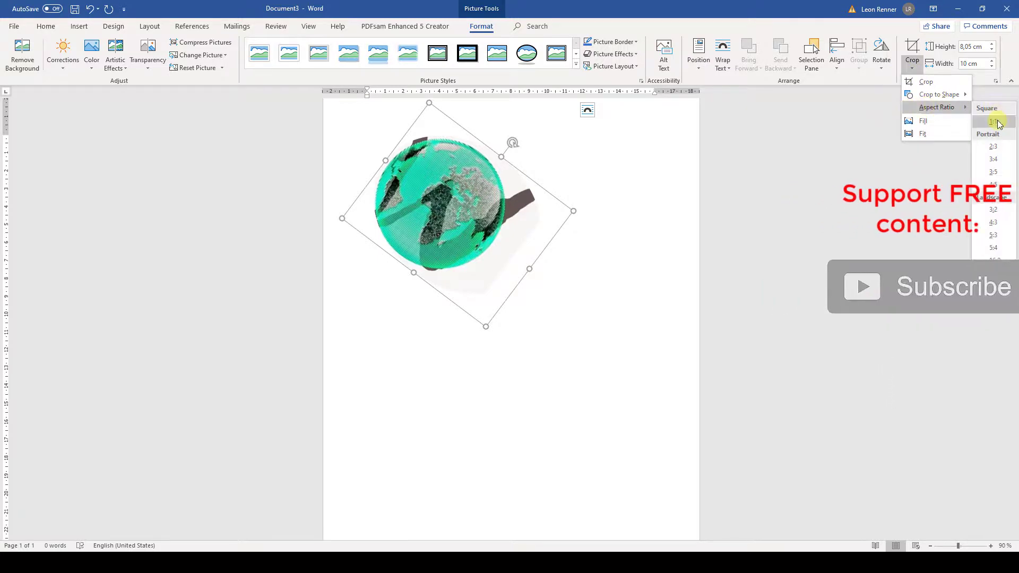
click(993, 123)
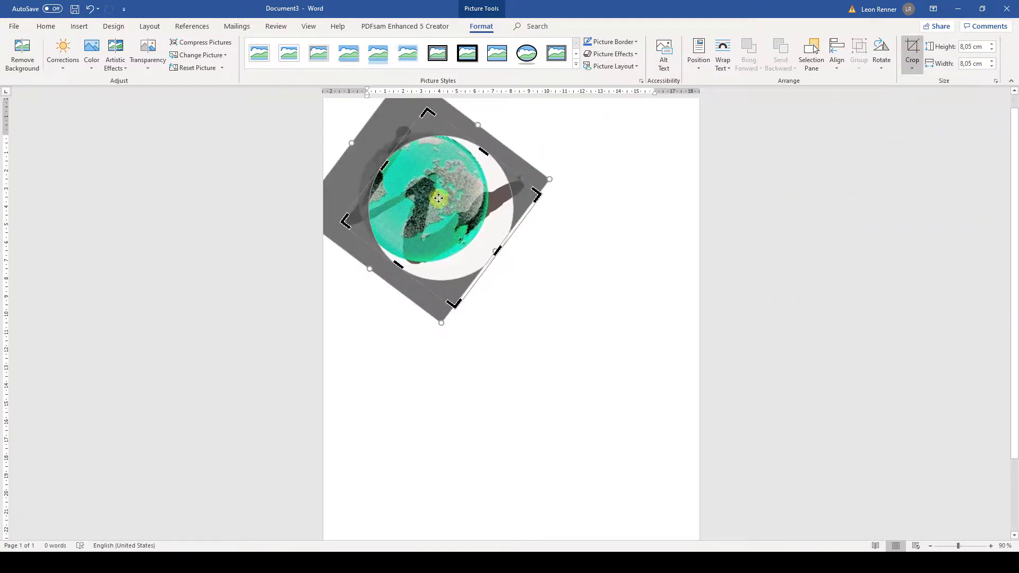
click(912, 52)
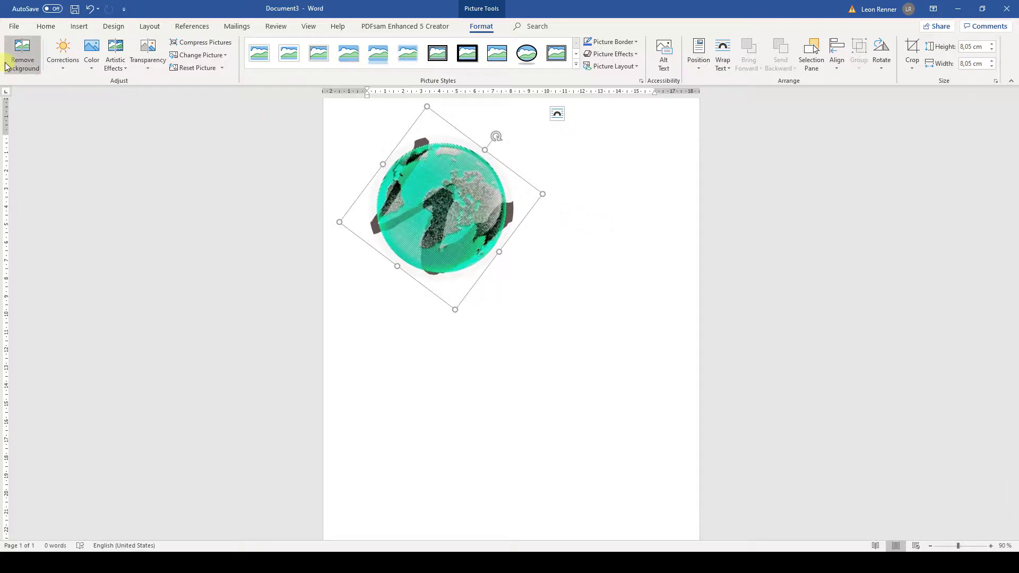
Step: Remove the picture background, keeping the globe, marking the shadow for removal, and keeping changes
click(22, 56)
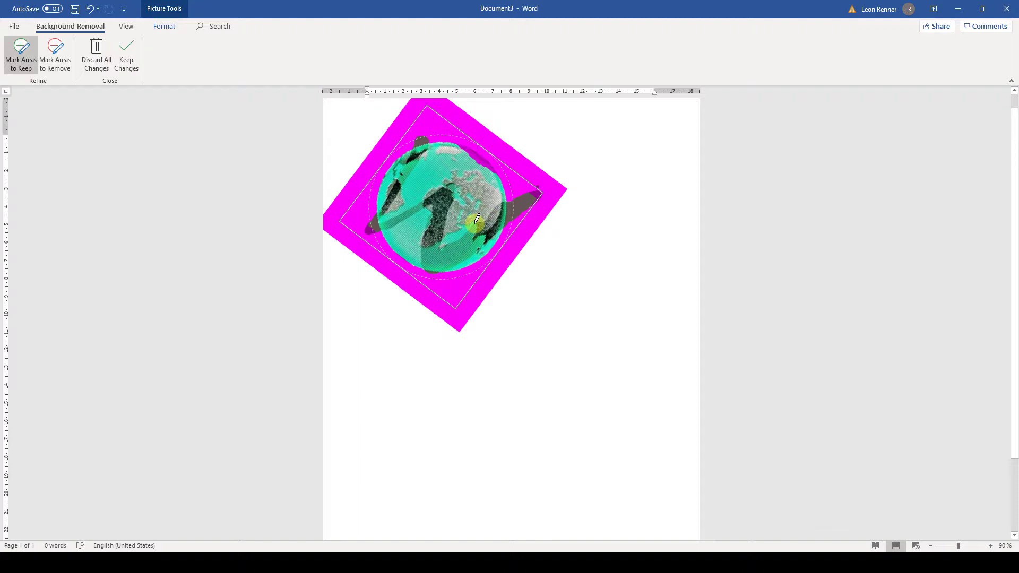
click(55, 54)
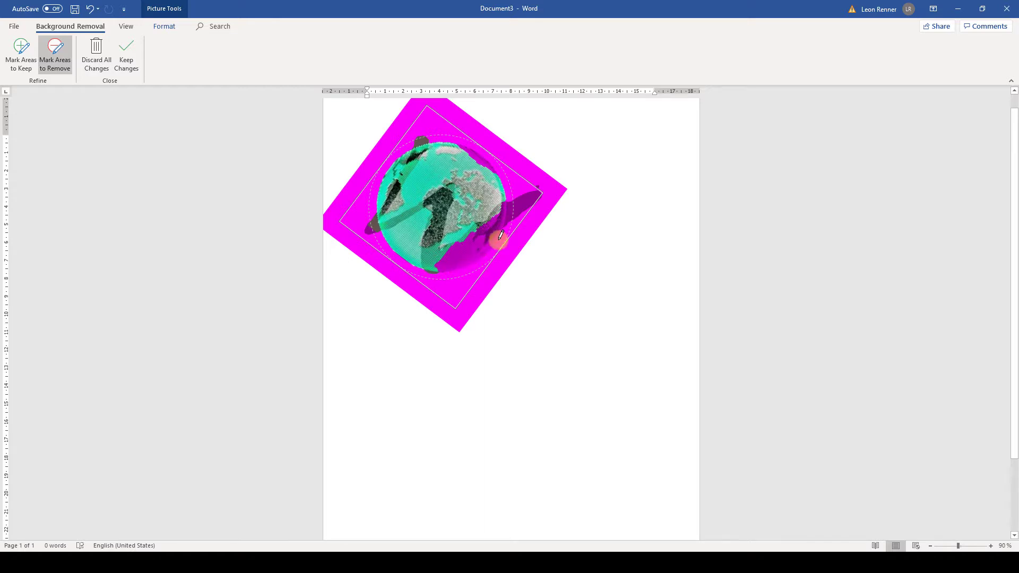
click(126, 55)
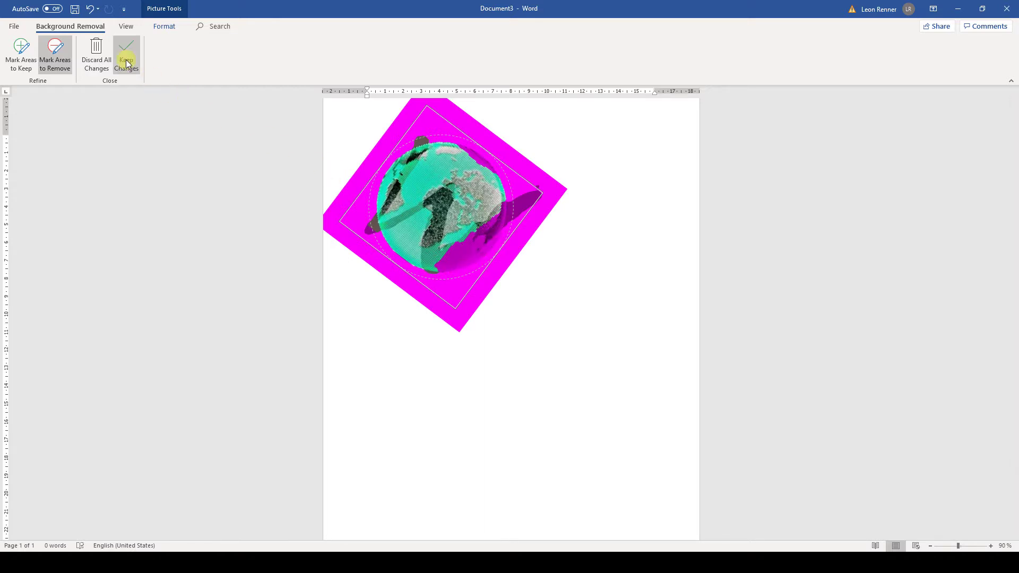
click(126, 56)
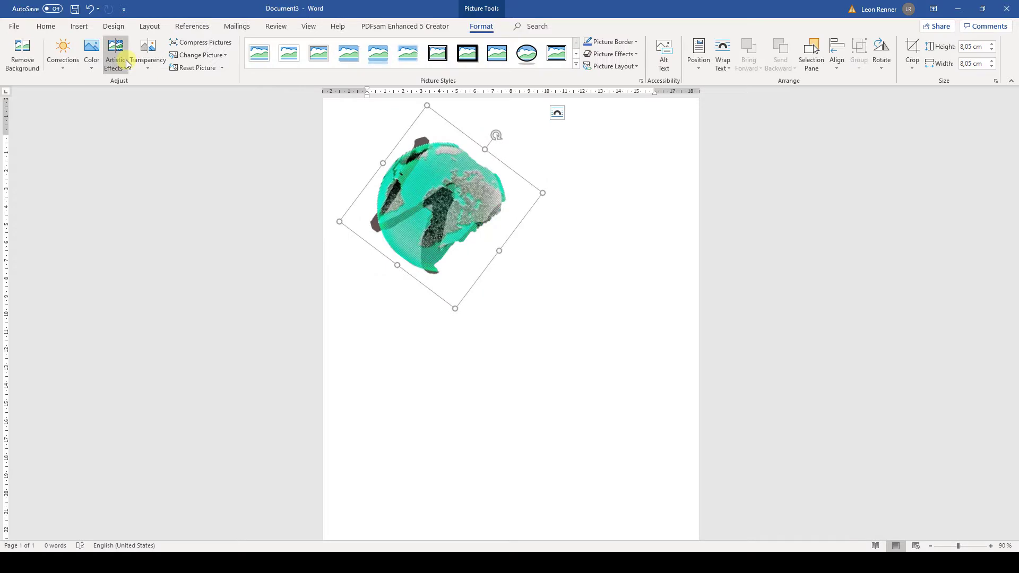